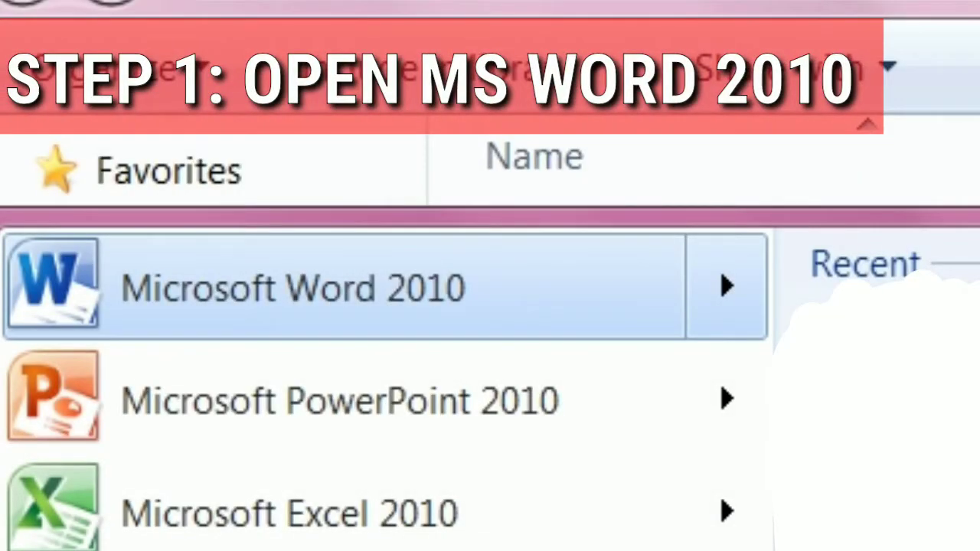
Step: Launch Microsoft Word 2010 from the Windows Start menu
left_click(291, 288)
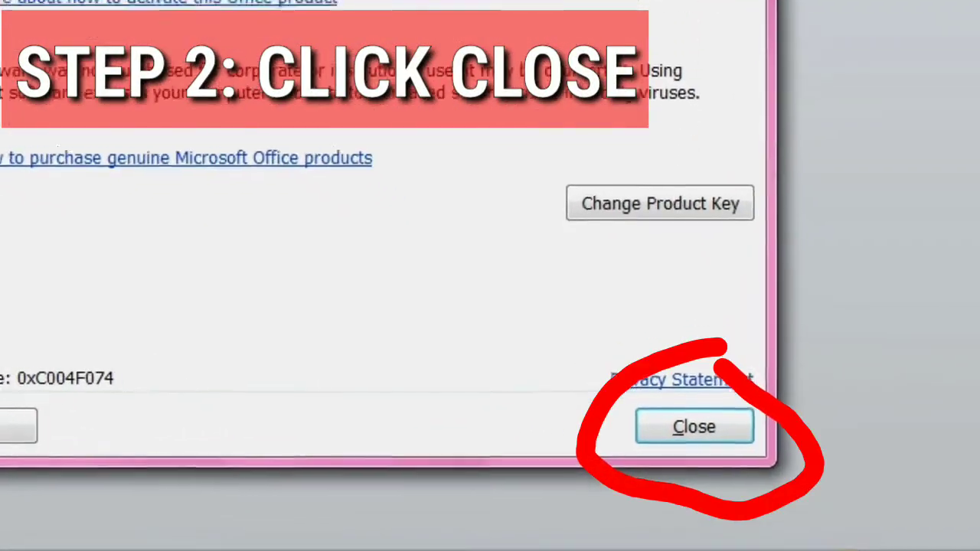
left_click(693, 426)
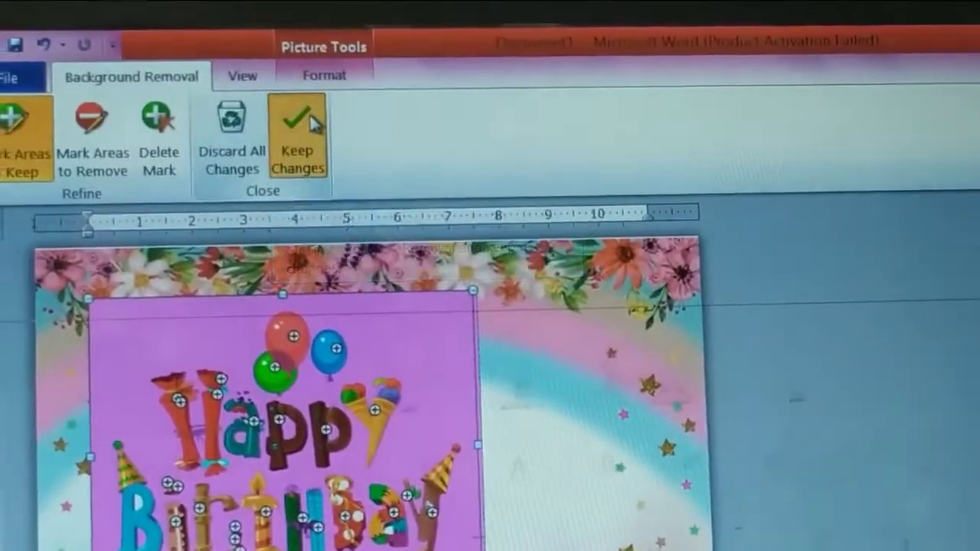
Step: Keep the background removal on the Happy Birthday graphic
left_click(297, 138)
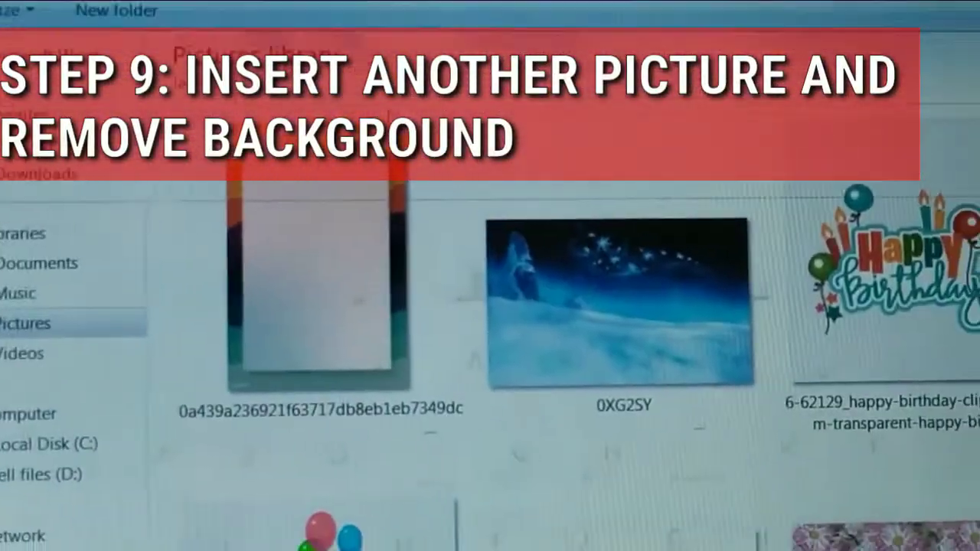
Step: Copy the girl's background-free cut-out photo from its page
scroll("down", 3)
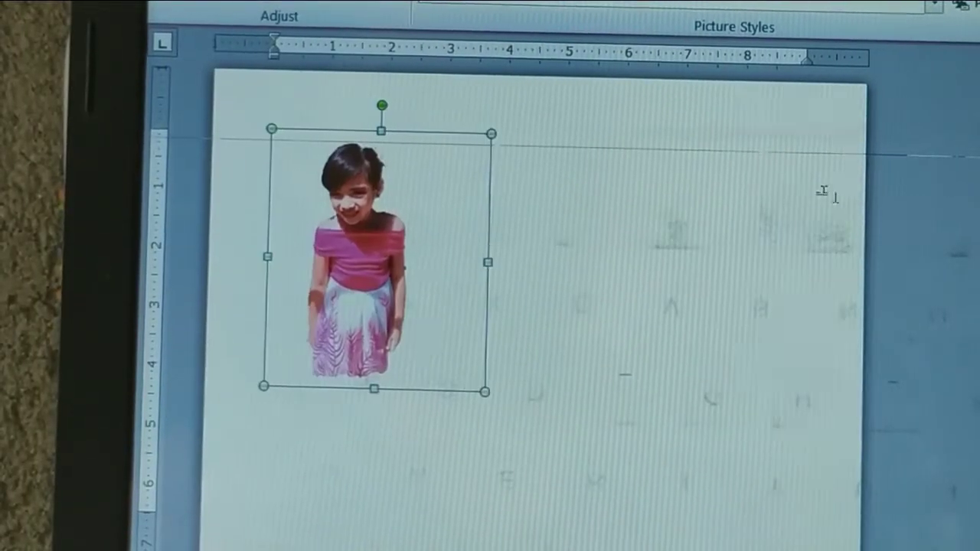
right_click(375, 260)
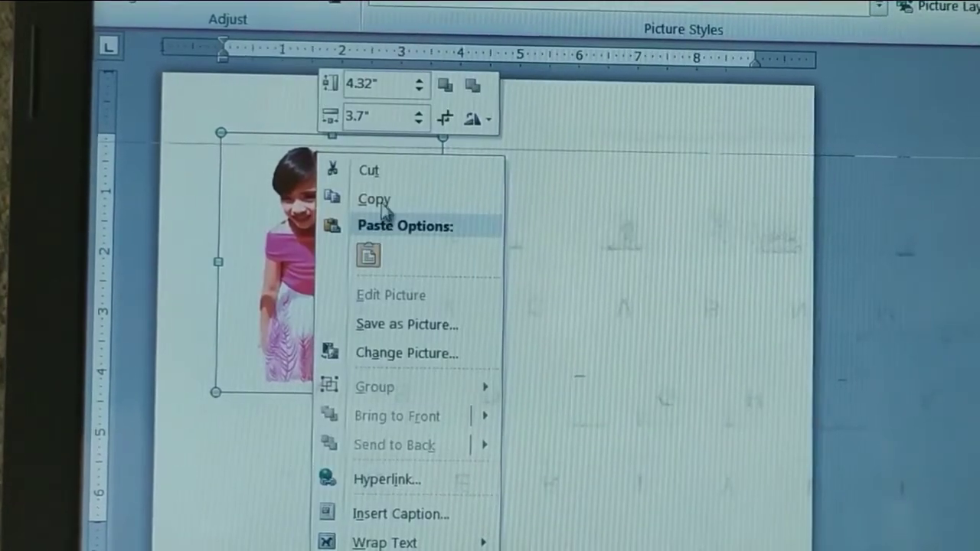
left_click(408, 353)
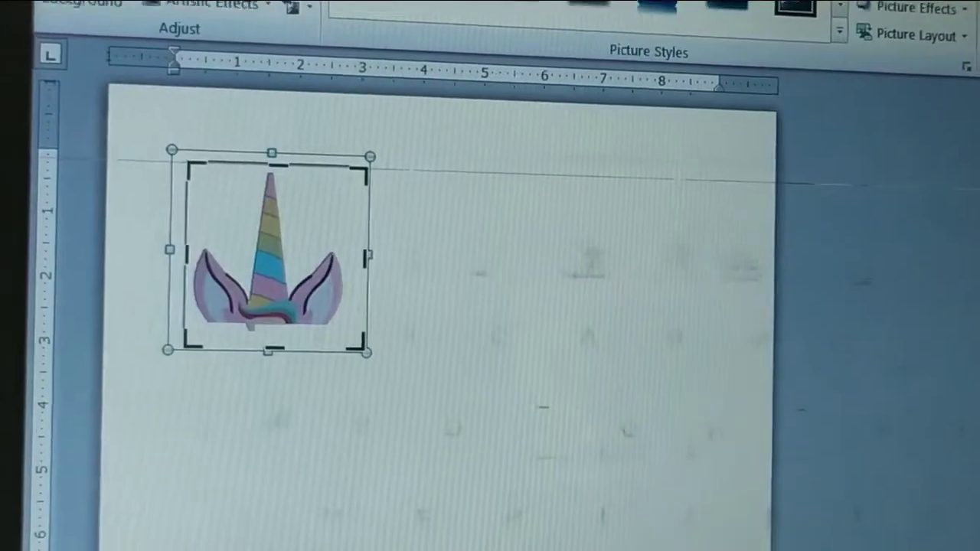
Step: Bring up the context options for the unicorn horn graphic
right_click(268, 260)
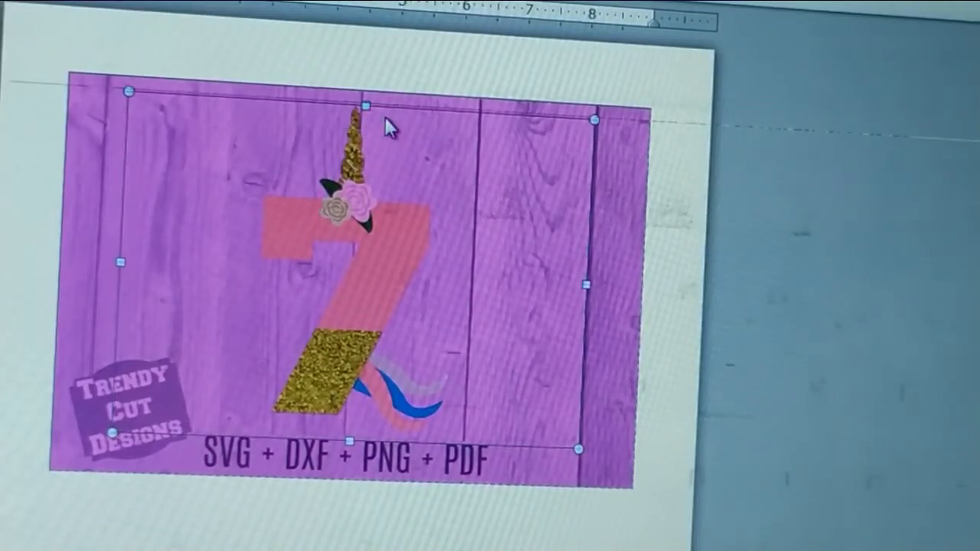
Step: Return to the Home ribbon with the assembled tarpaulin layout in view
left_click(307, 38)
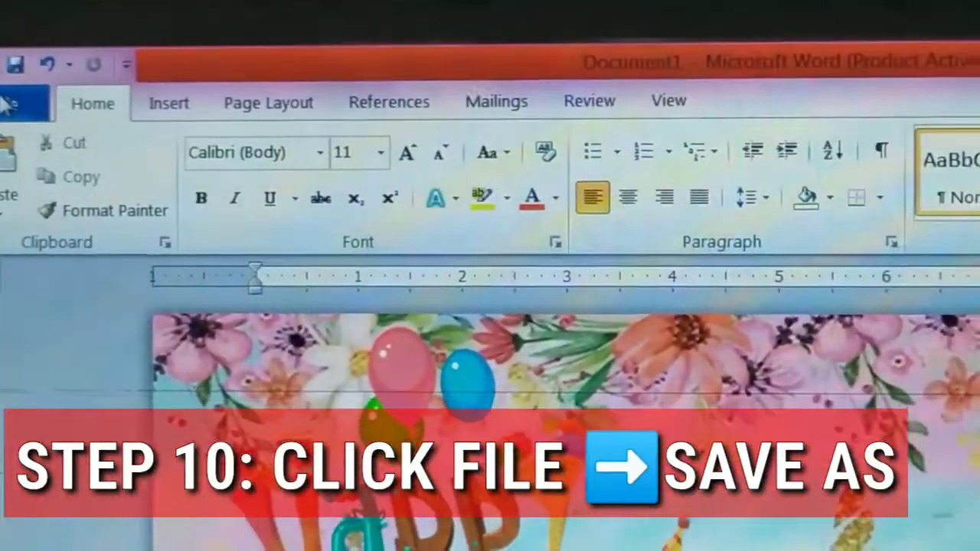
Step: Save the layout as a PDF named 'kate 7th bday tarpaulin' in the Pictures library
left_click(23, 100)
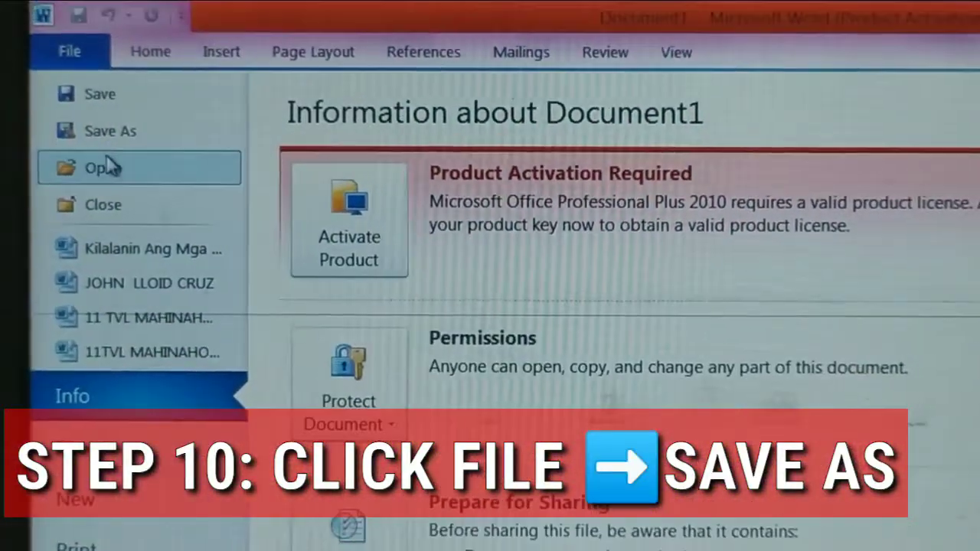
left_click(110, 130)
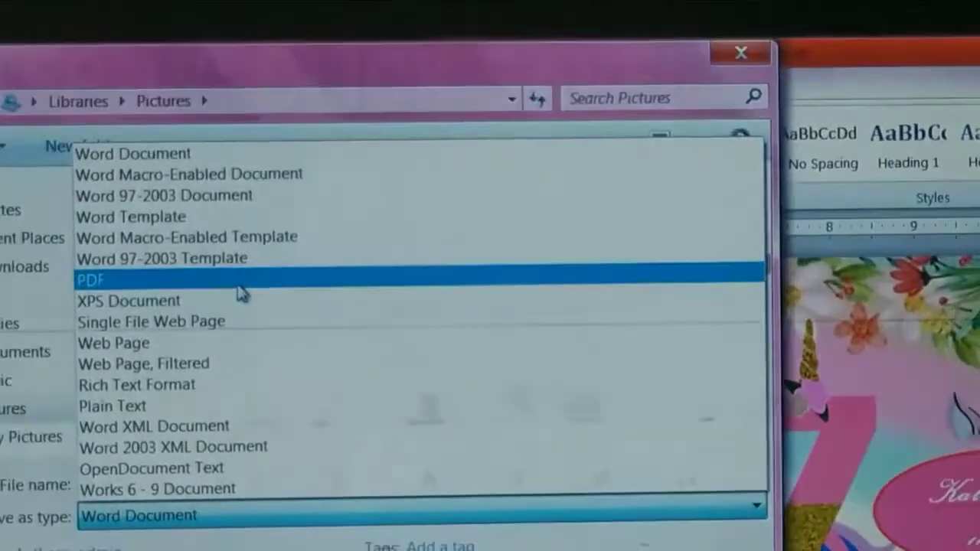
left_click(90, 279)
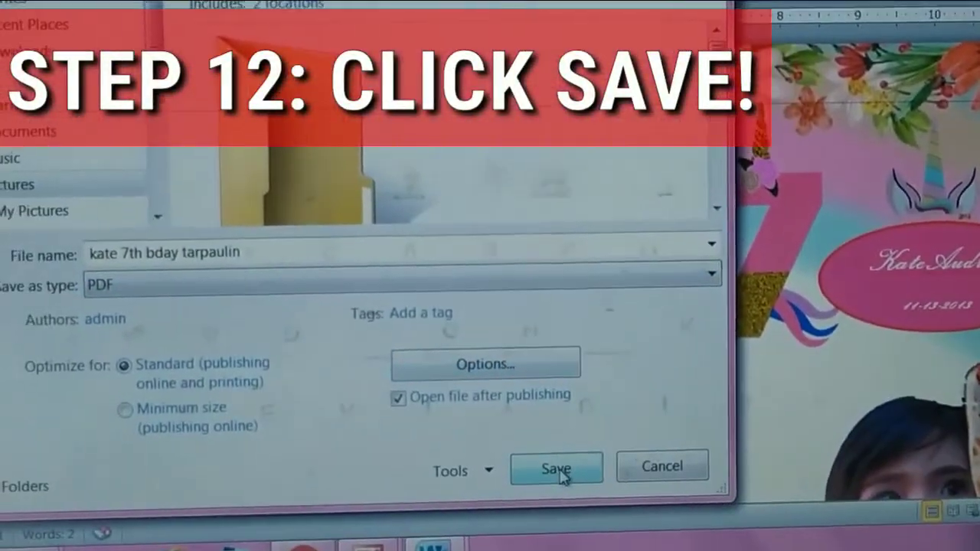
left_click(556, 469)
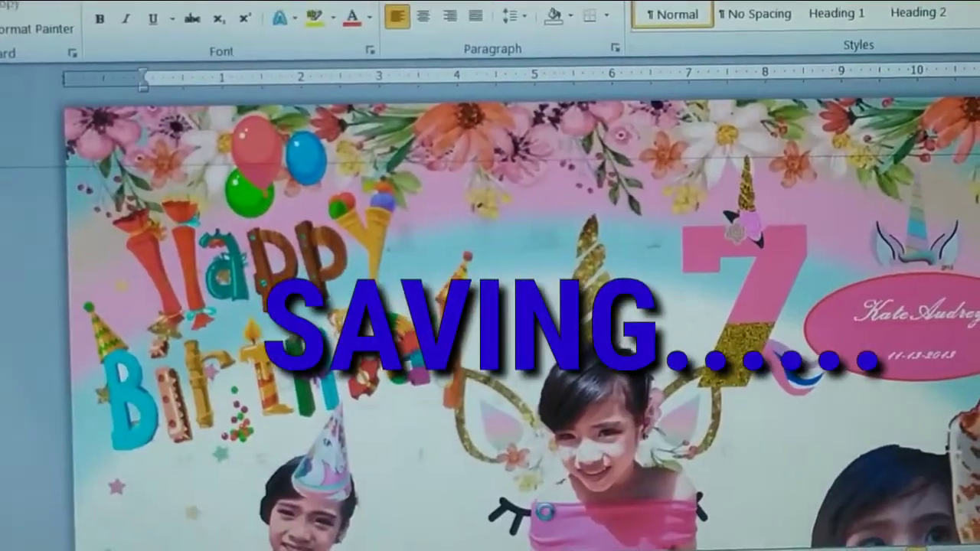